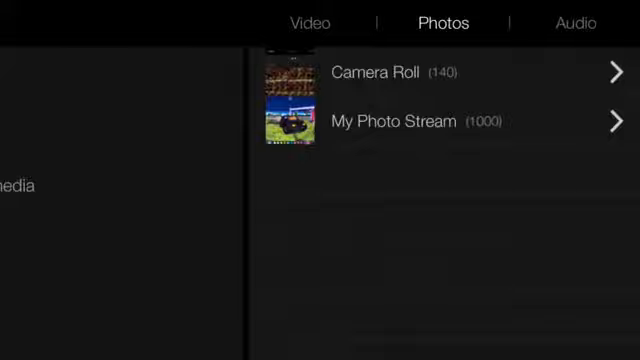
Show the audio sources — Theme Music and Sound Effects — instead of photo albums.
{"action": "left_click", "coordinate": [572, 22]}
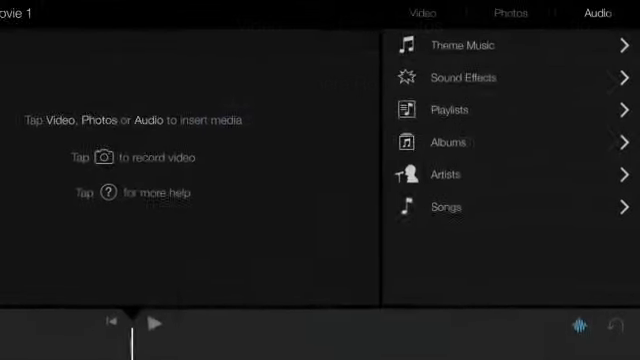